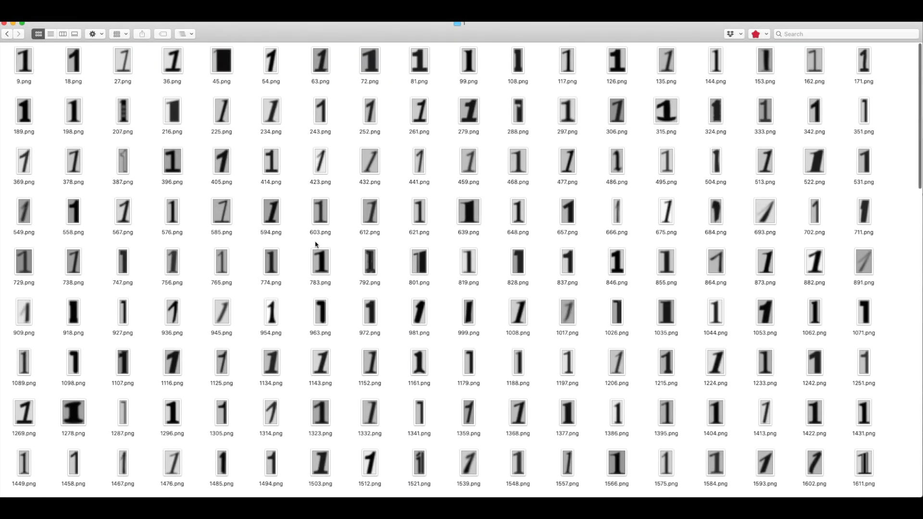
# - Scroll through the digit 1 sample images, then return to the training_data folder
pyautogui.scroll(-3)
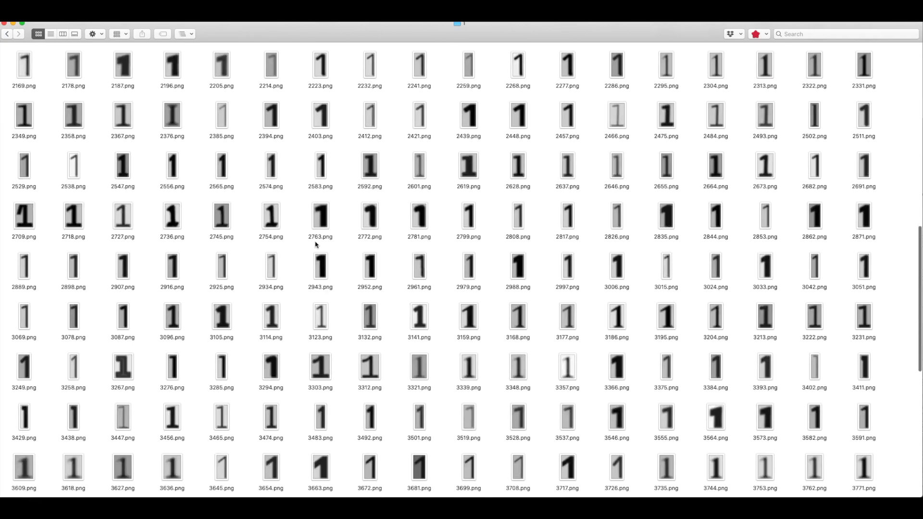
pyautogui.scroll(3)
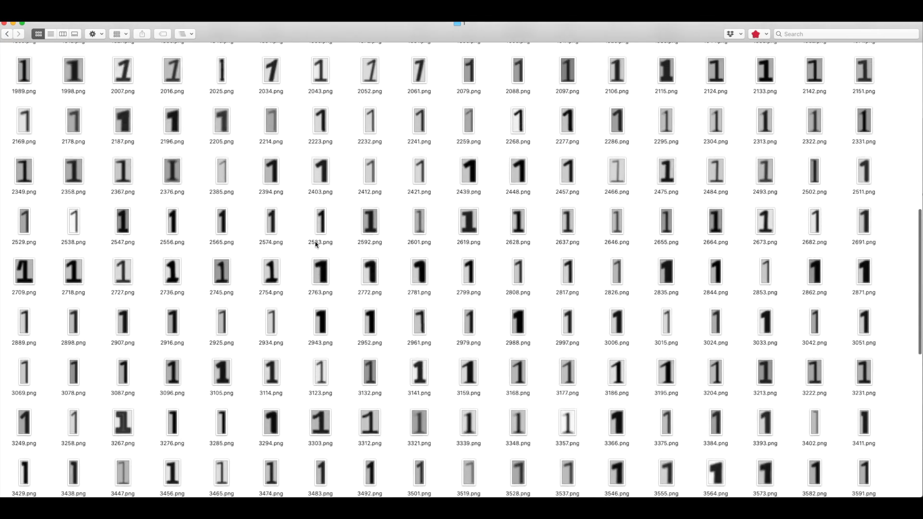
pyautogui.scroll(3)
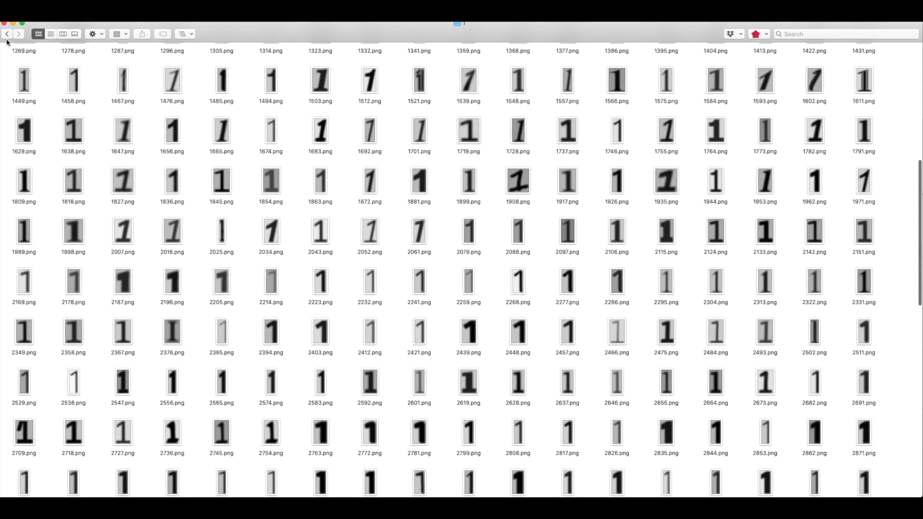
pyautogui.click(6, 34)
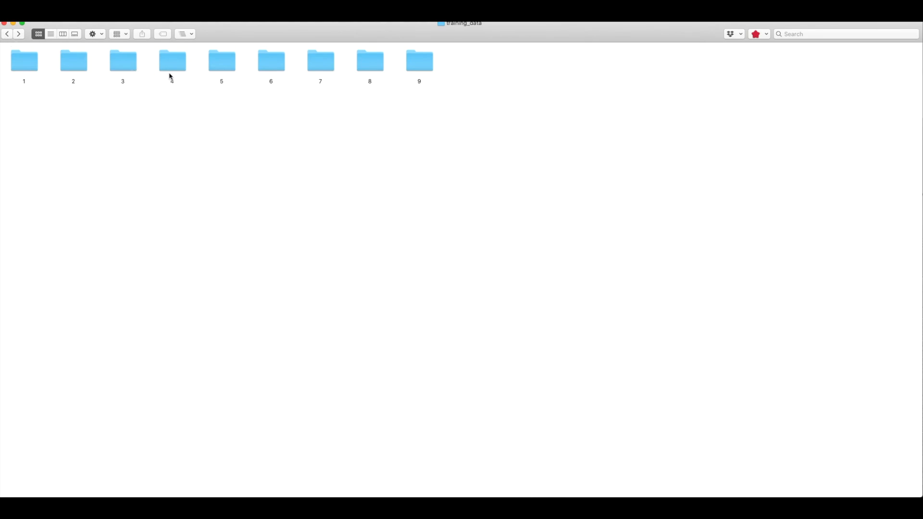
# - Review the digit 4 images, then back out to the project folder and open testing_data
pyautogui.doubleClick(173, 61)
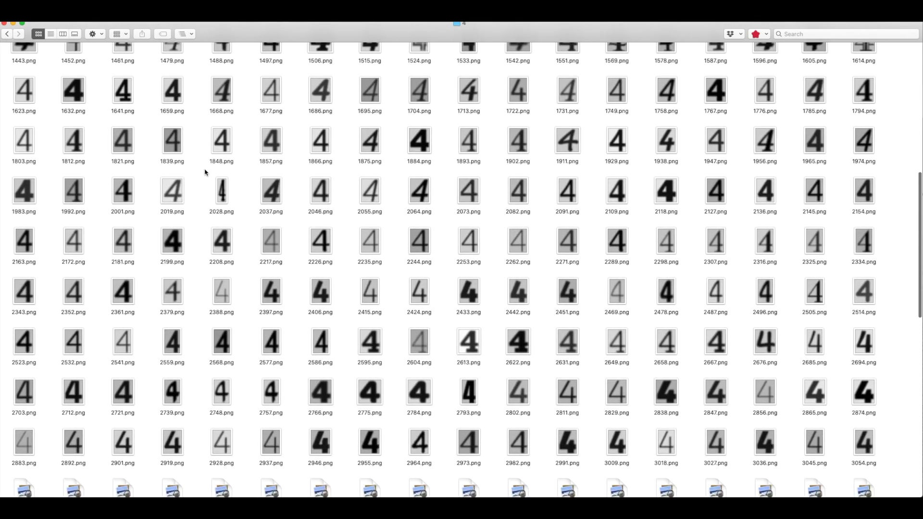
pyautogui.scroll(-3)
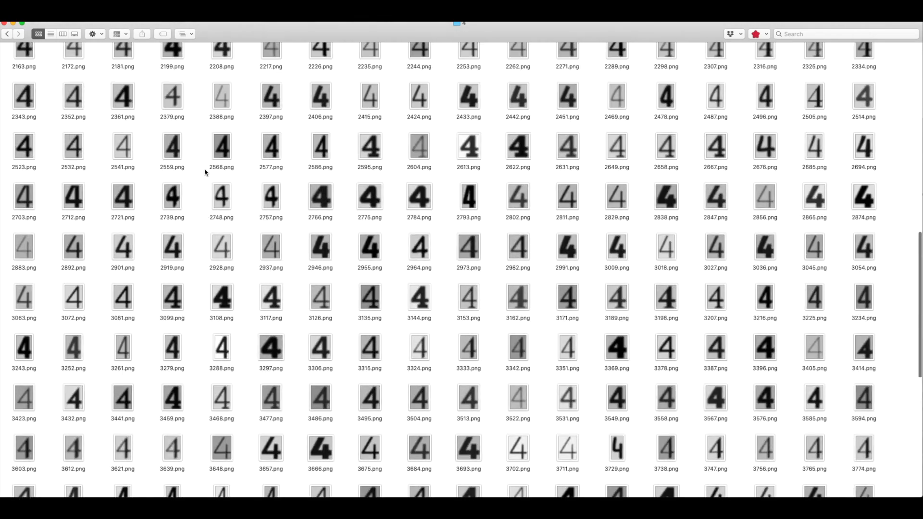
pyautogui.click(6, 34)
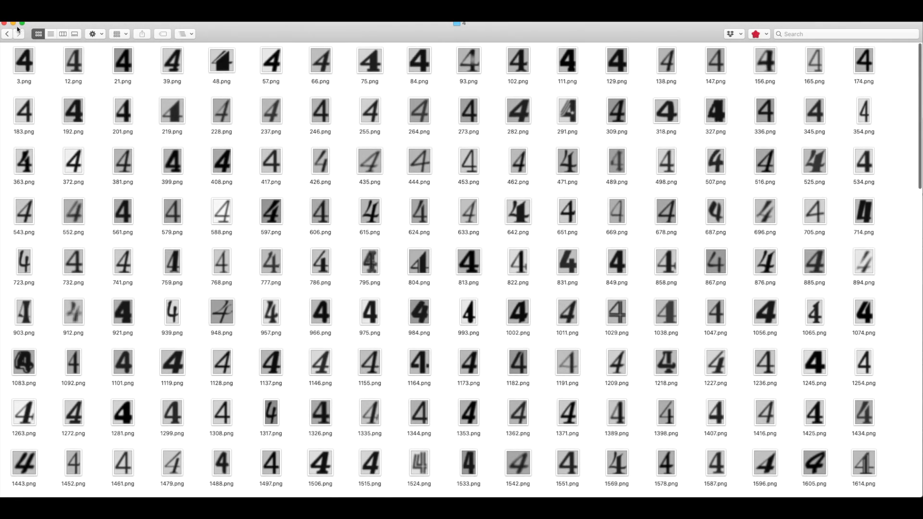
pyautogui.click(6, 33)
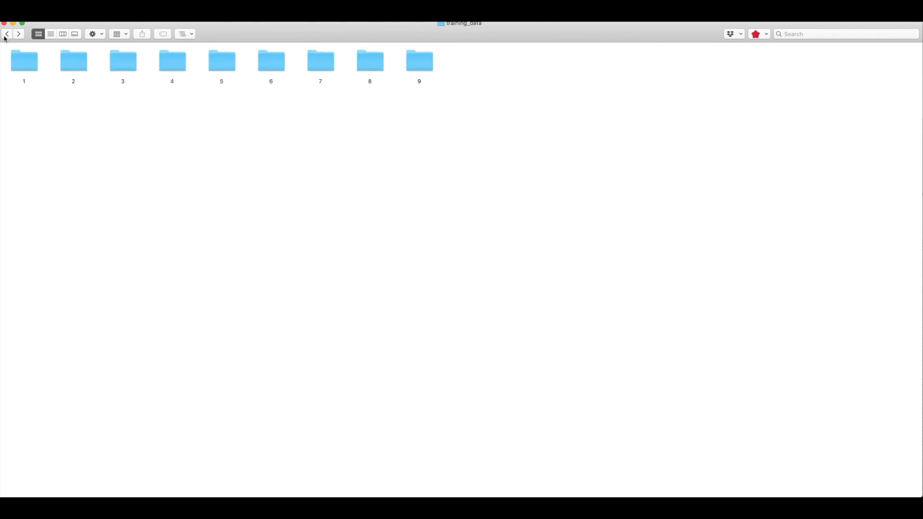
pyautogui.click(6, 34)
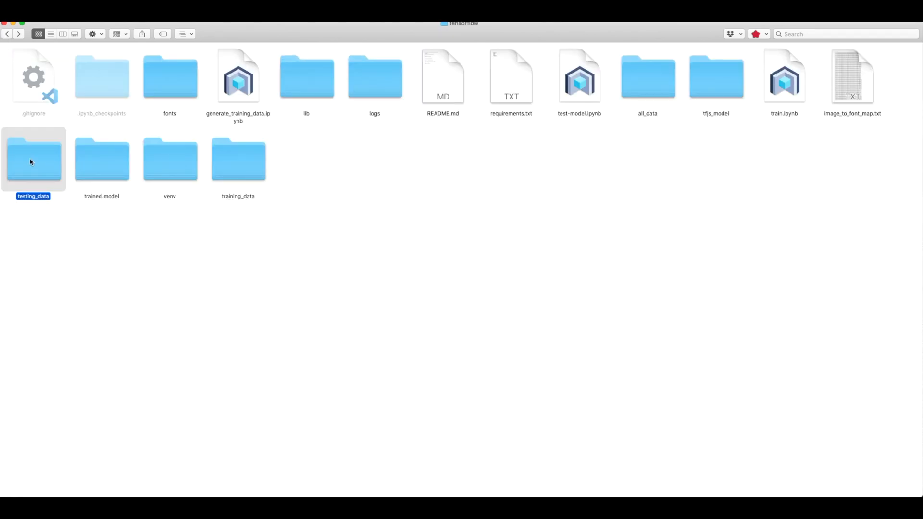
pyautogui.doubleClick(33, 158)
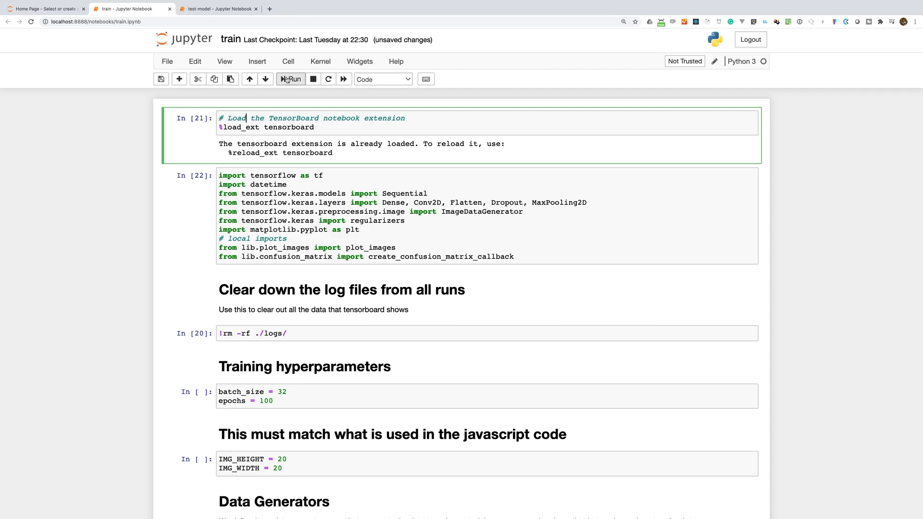
# - Rerun the TensorBoard extension, import and log-clearing cells
pyautogui.click(291, 78)
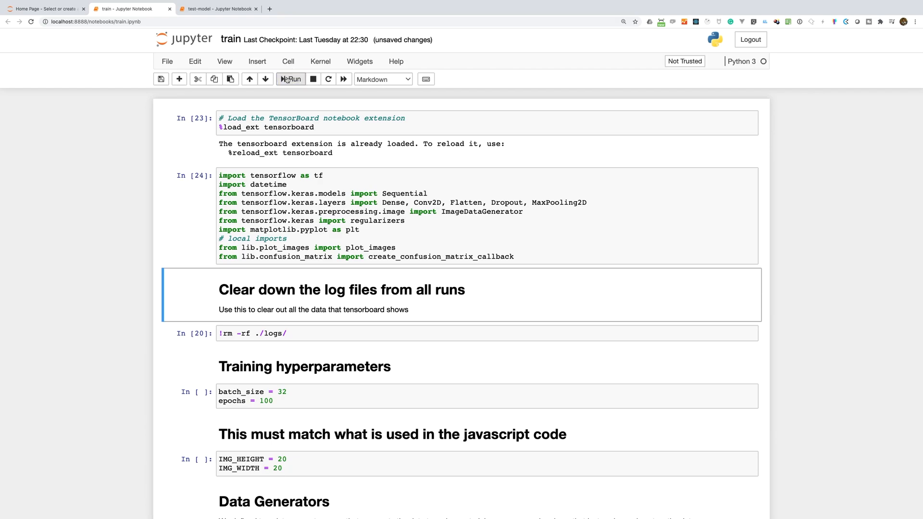
pyautogui.click(412, 333)
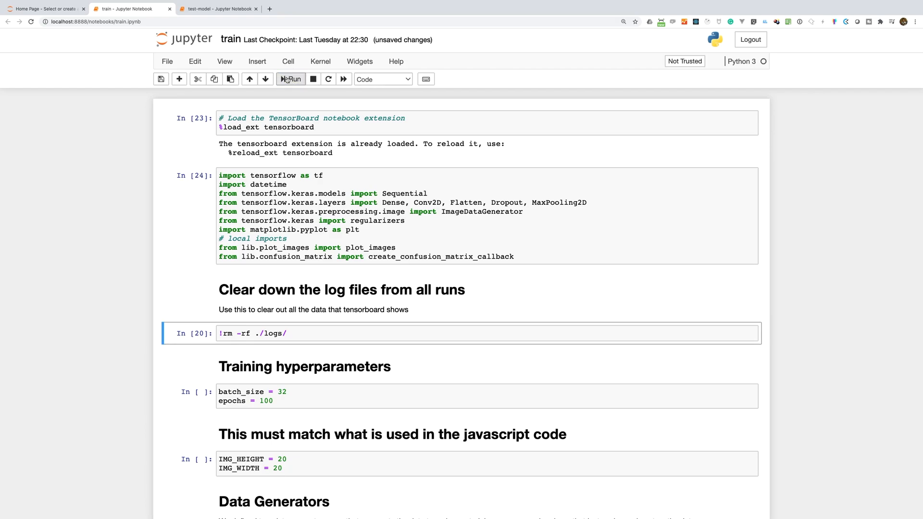
pyautogui.click(291, 79)
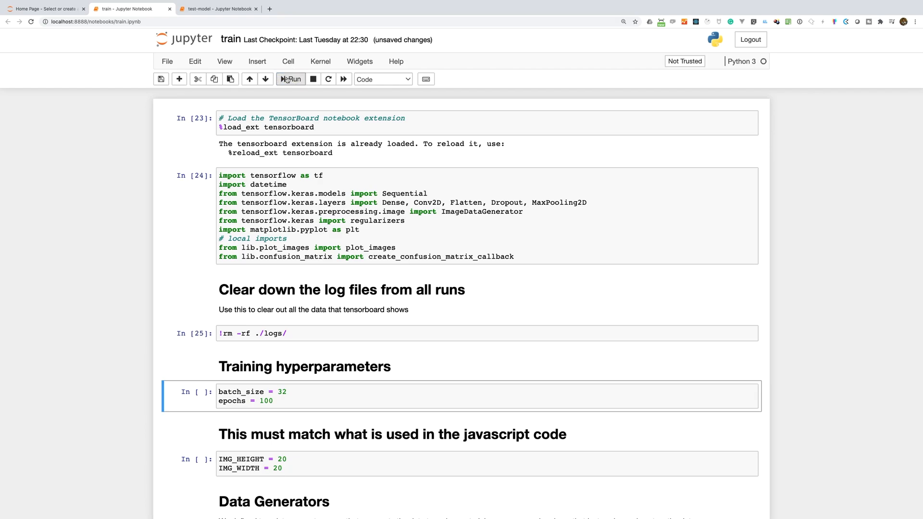
pyautogui.moveTo(221, 333)
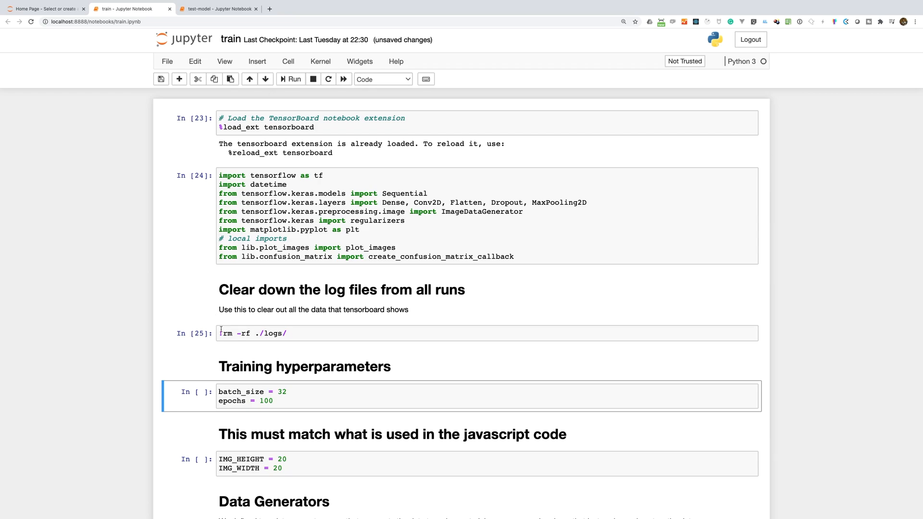
# - Run the training hyperparameters cell and select the IMG_WIDTH value 20
pyautogui.click(277, 391)
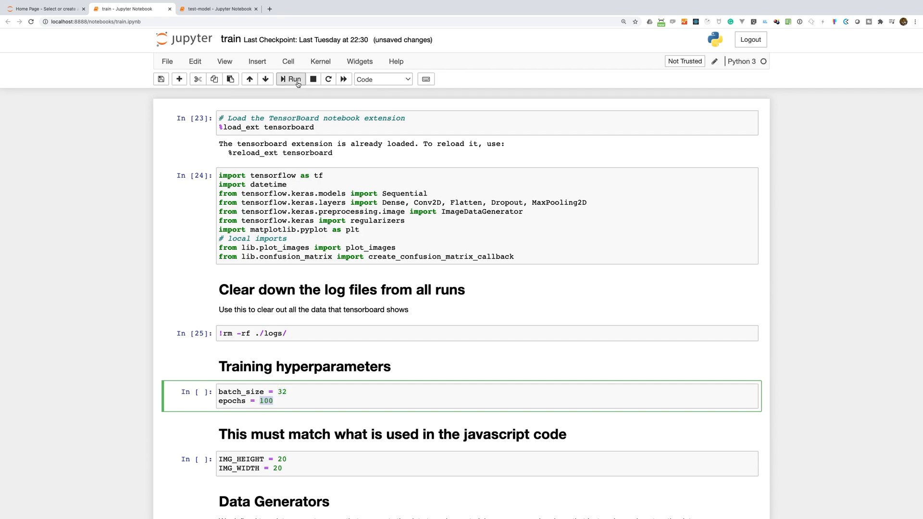
pyautogui.click(291, 79)
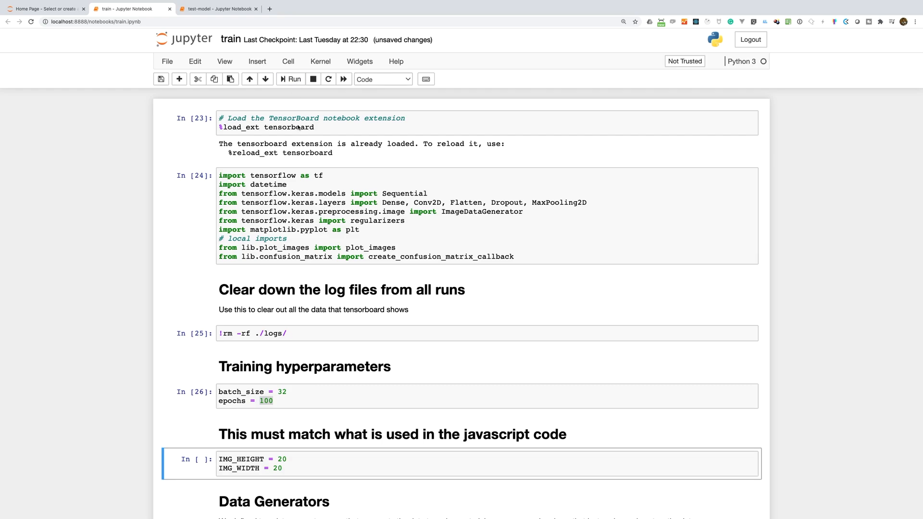
pyautogui.scroll(-3)
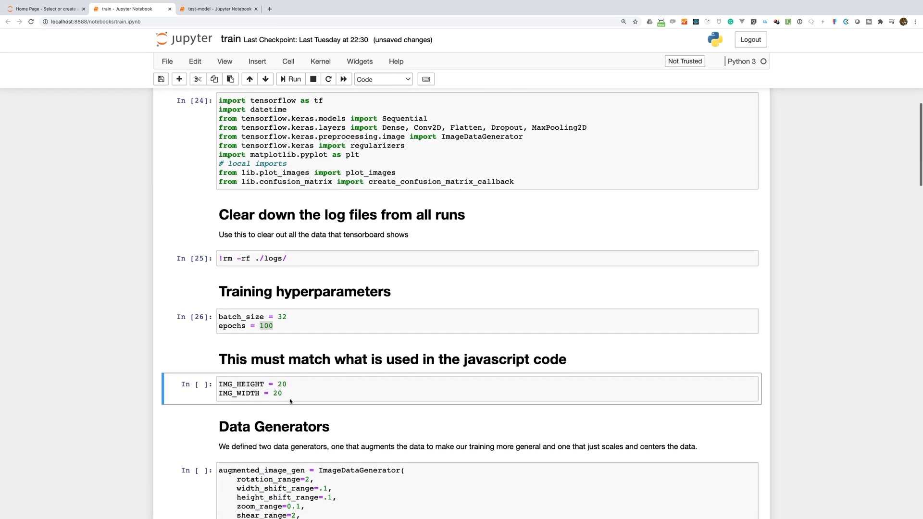
pyautogui.doubleClick(280, 384)
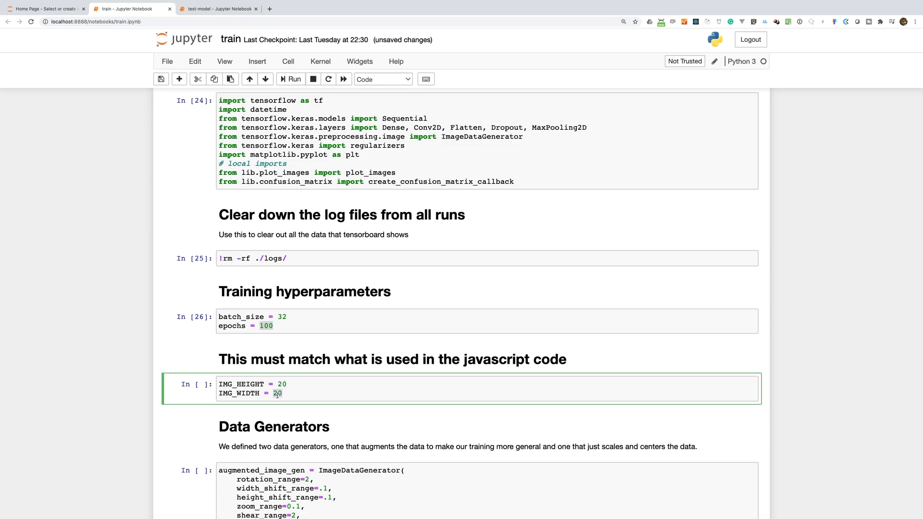
pyautogui.scroll(-3)
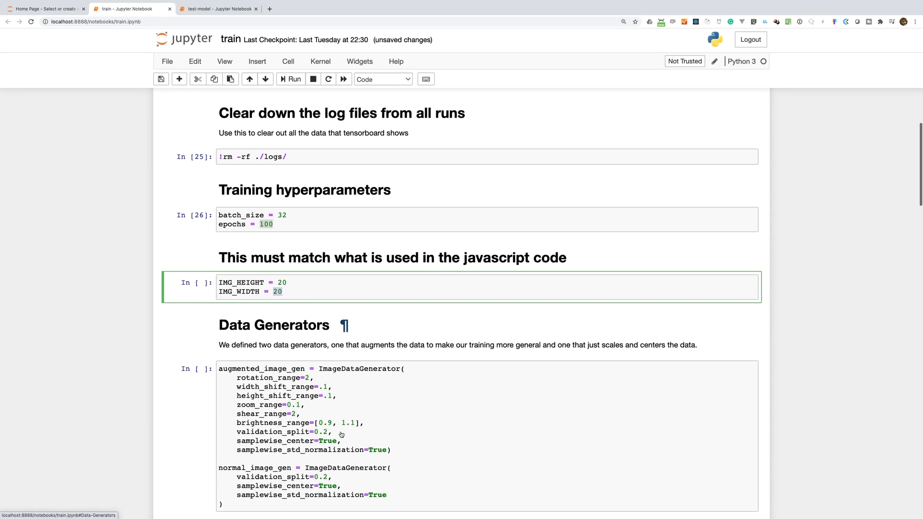
pyautogui.scroll(-3)
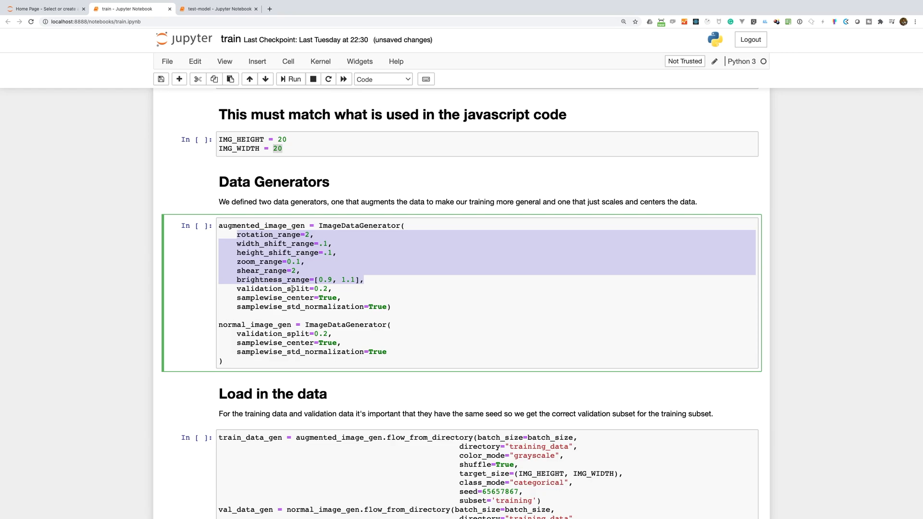
pyautogui.click(260, 289)
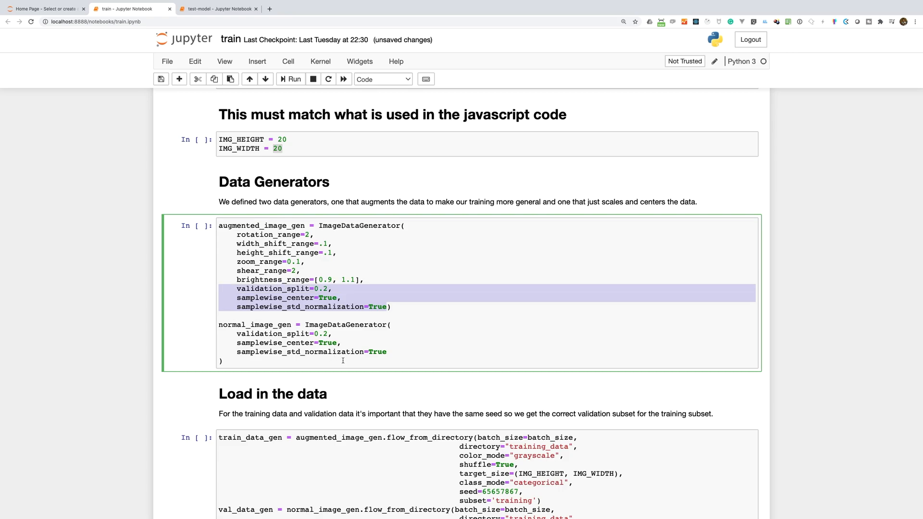
pyautogui.click(391, 351)
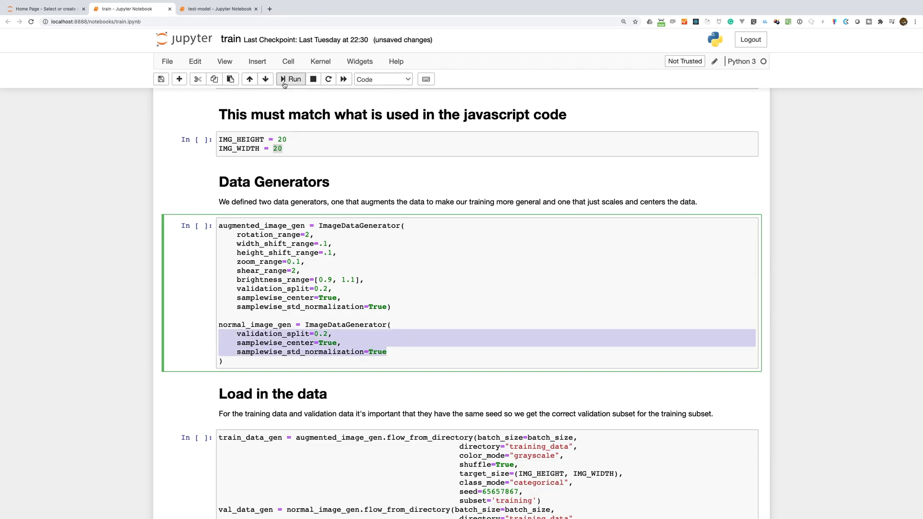
pyautogui.scroll(-3)
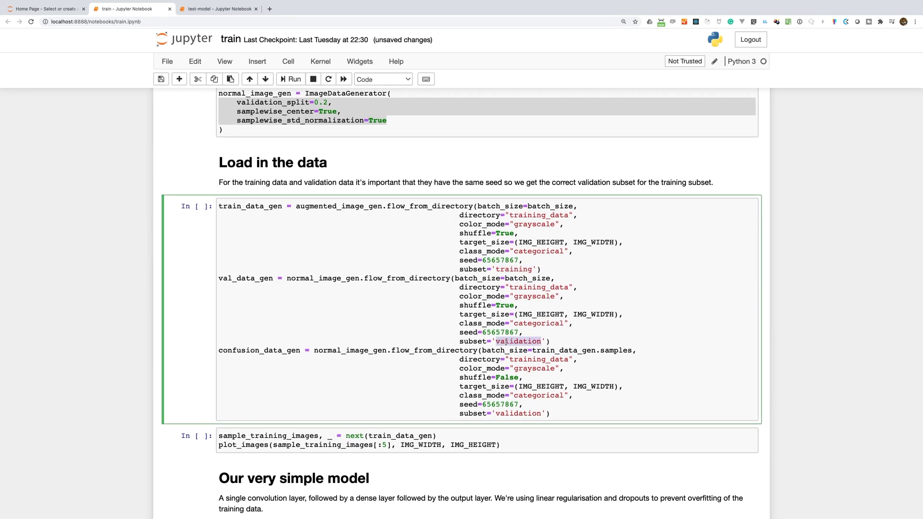
# - Run the data-loading cell (3744 training, 929 validation images, 9 classes), then plot five sample digits
pyautogui.click(367, 269)
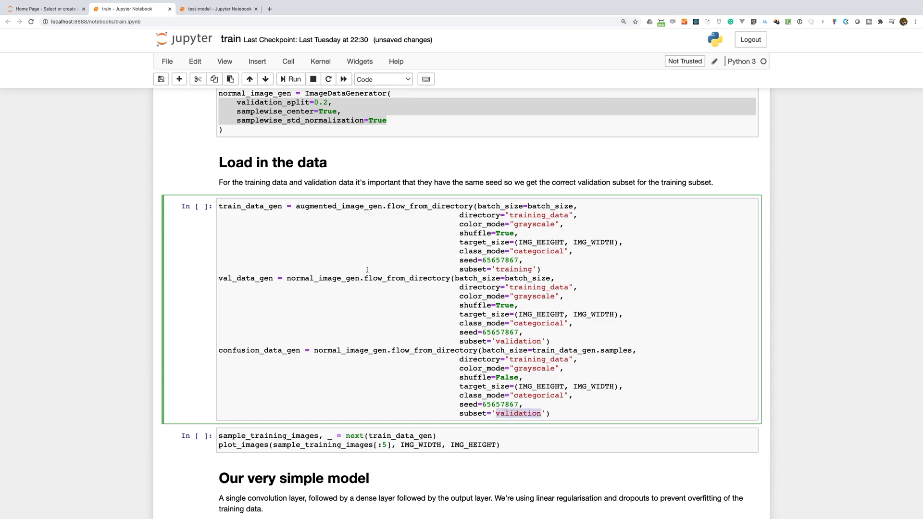
pyautogui.click(291, 79)
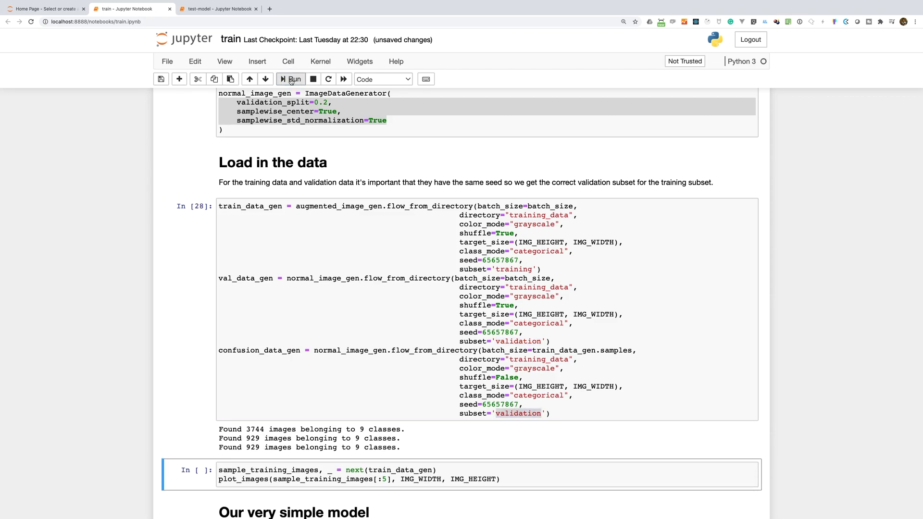
pyautogui.scroll(-3)
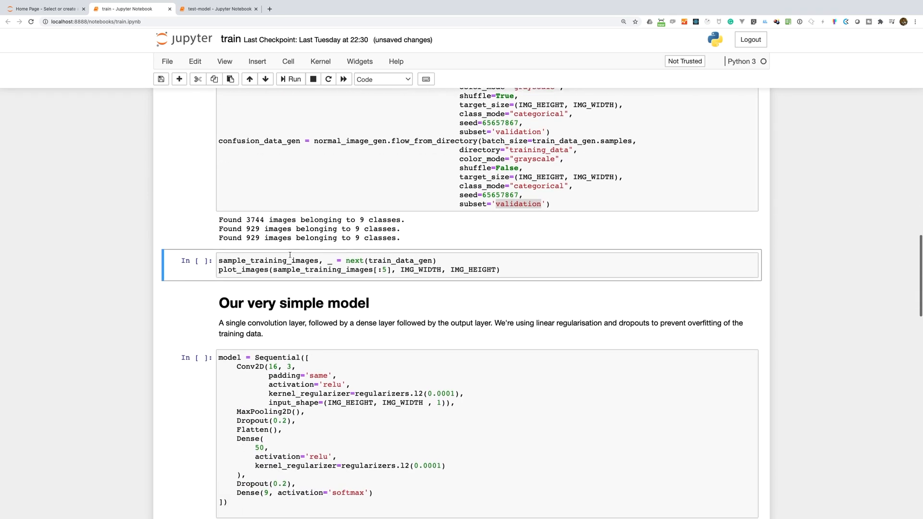
pyautogui.scroll(-3)
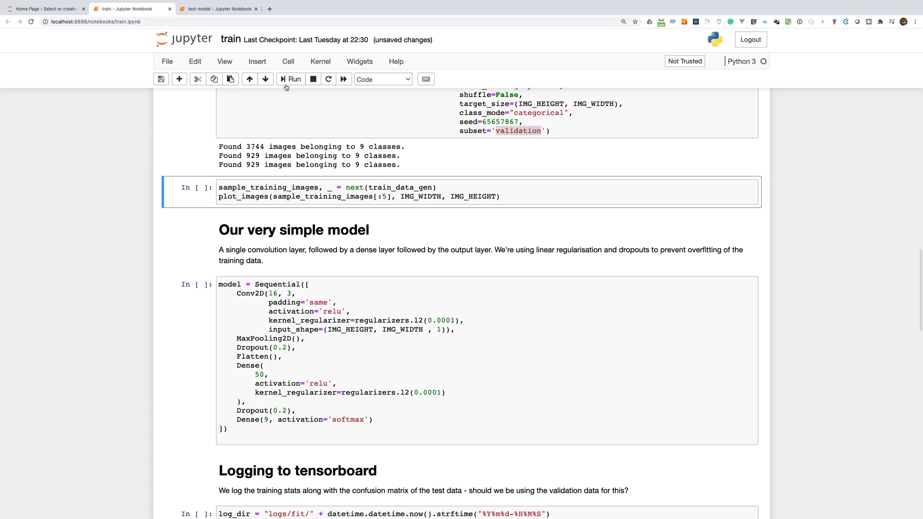
pyautogui.click(290, 79)
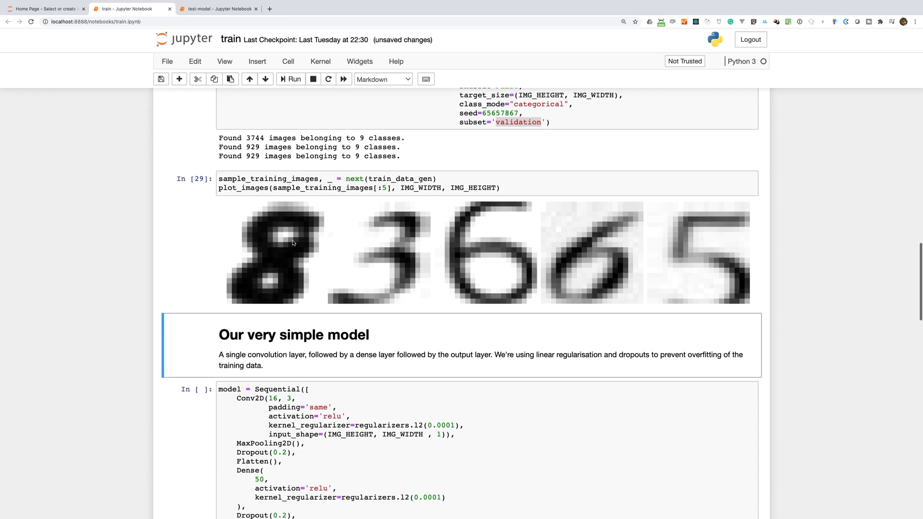
pyautogui.scroll(-3)
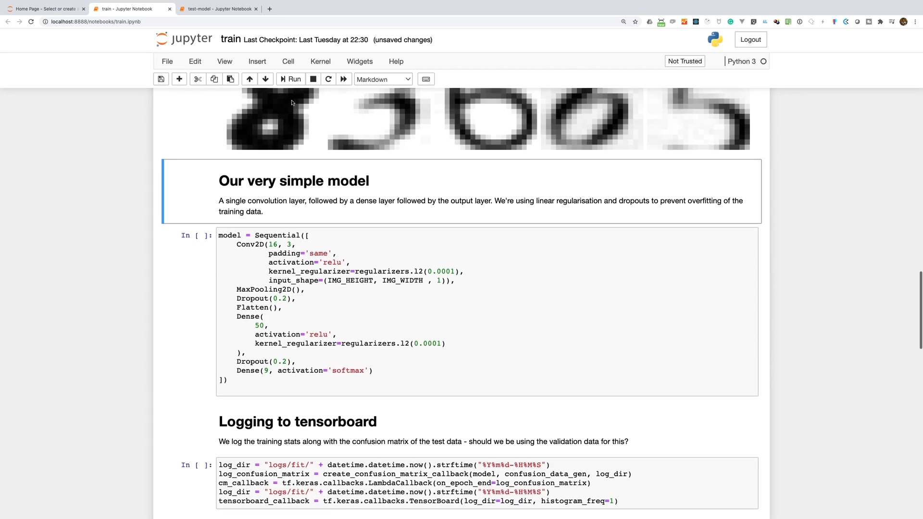
# - Run the model = Sequential cell defining the simple convolutional model (counter 31)
pyautogui.click(290, 79)
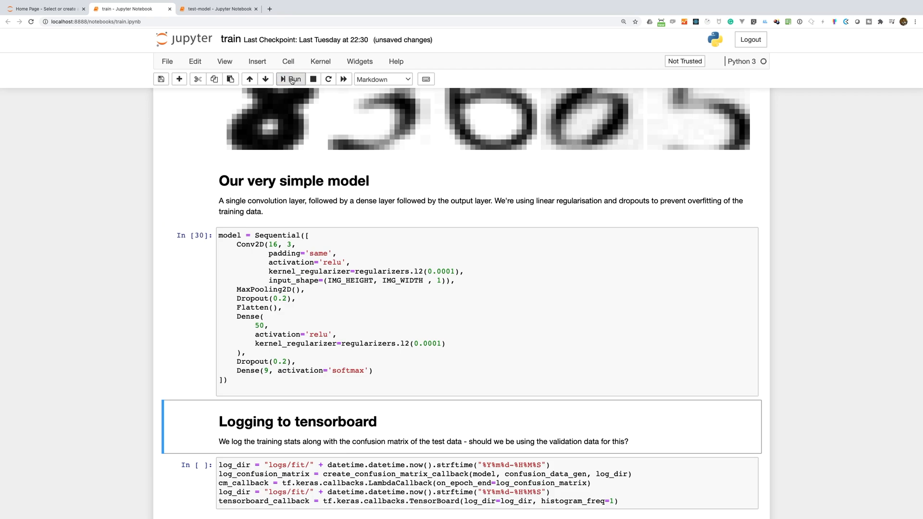
pyautogui.click(275, 242)
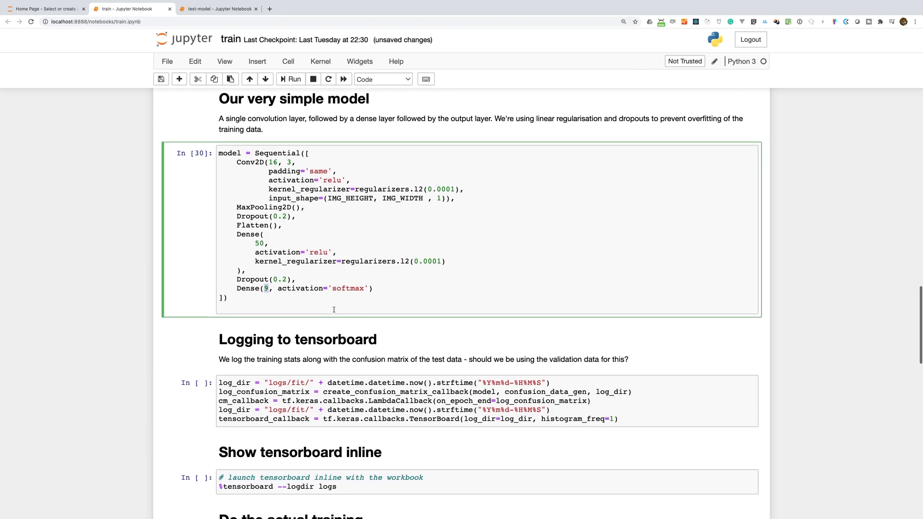
pyautogui.click(290, 79)
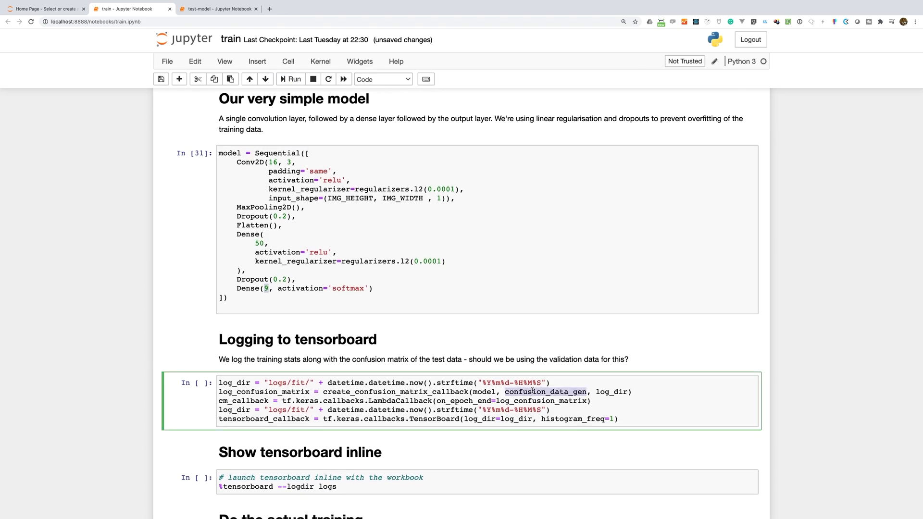
# - Run the 'Logging to tensorboard' callbacks cell and the %tensorboard cell to show TensorBoard inline
pyautogui.scroll(-3)
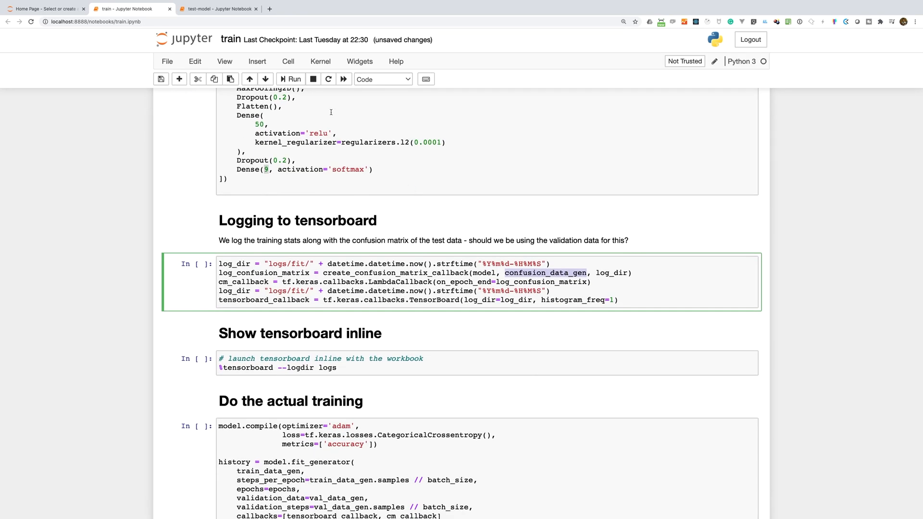
pyautogui.click(291, 79)
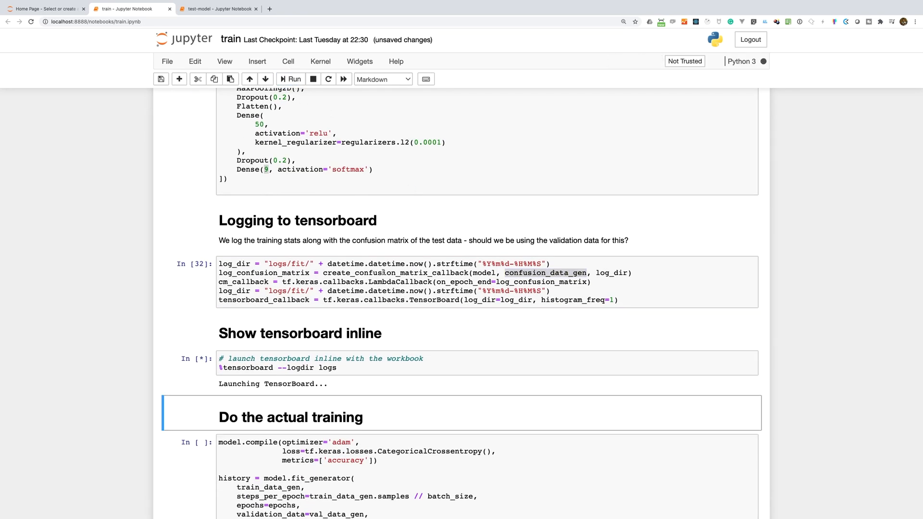
pyautogui.scroll(-3)
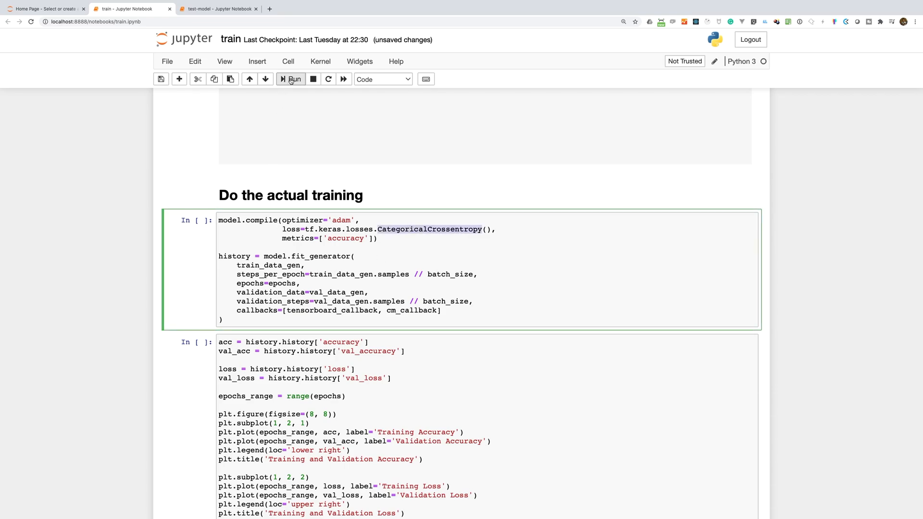
# - Run the model.compile/fit_generator cell and watch the TensorBoard confusion matrix image update
pyautogui.click(290, 79)
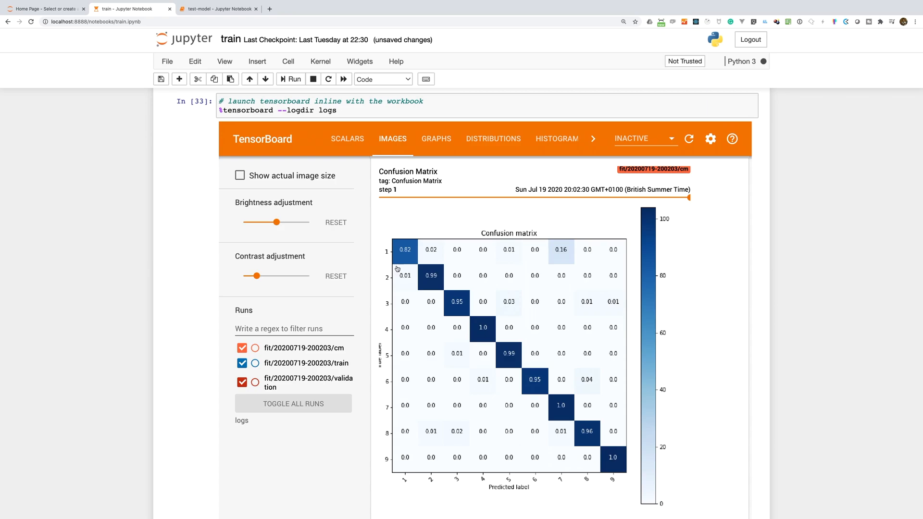
pyautogui.click(676, 198)
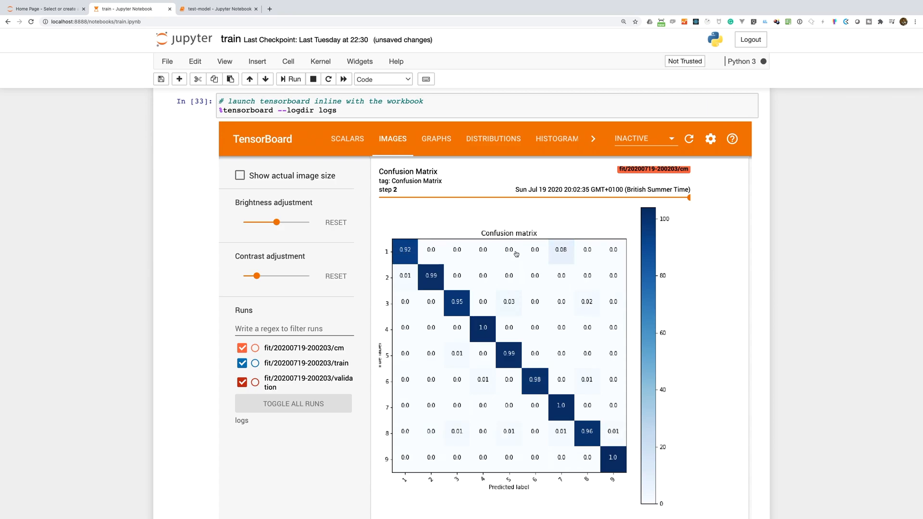
pyautogui.moveTo(559, 383)
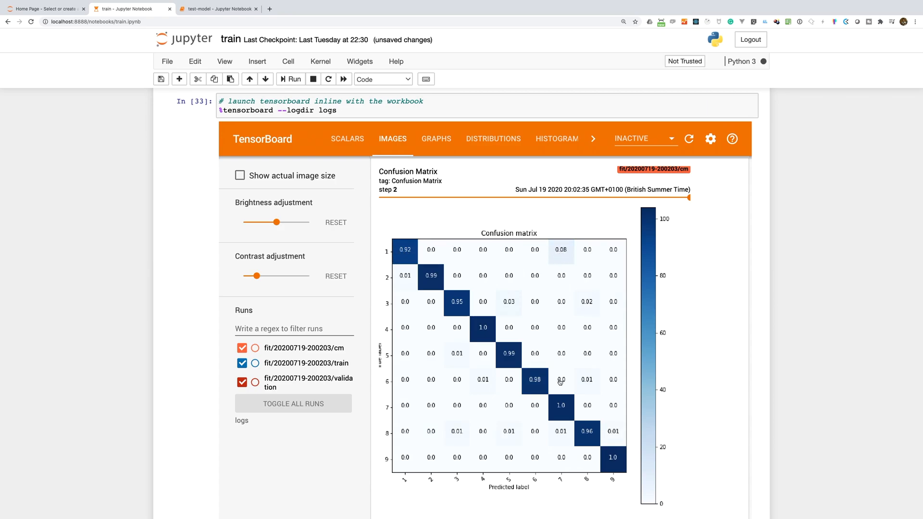
pyautogui.moveTo(558, 444)
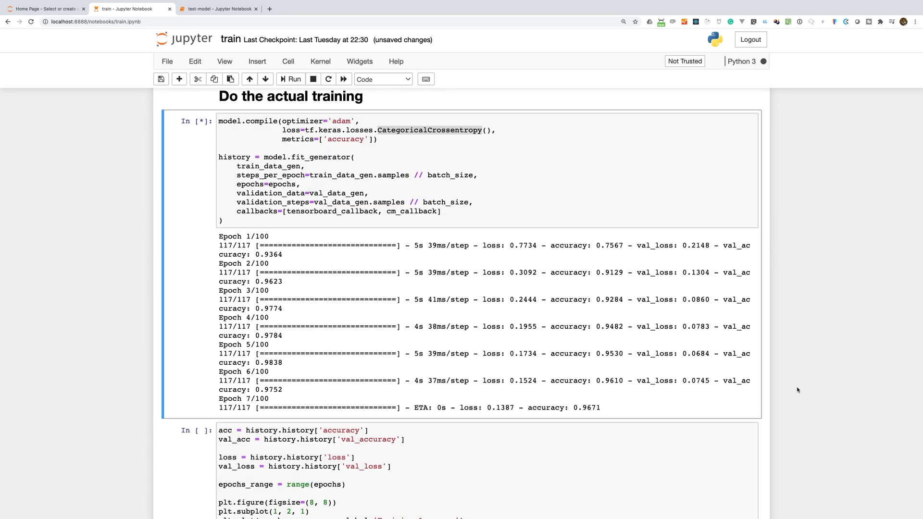
# - Plot training and validation accuracy and loss curves after 100 epochs reach about 0.996 validation accuracy
pyautogui.scroll(-3)
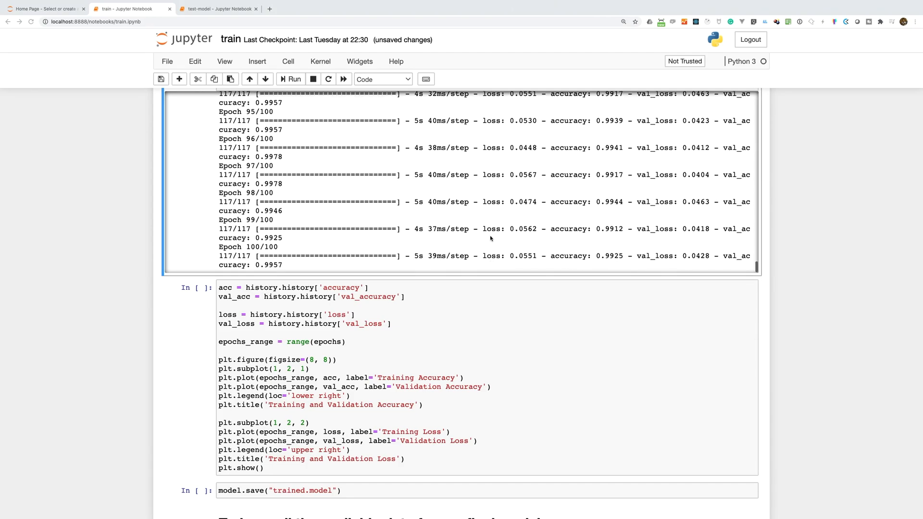
pyautogui.doubleClick(609, 255)
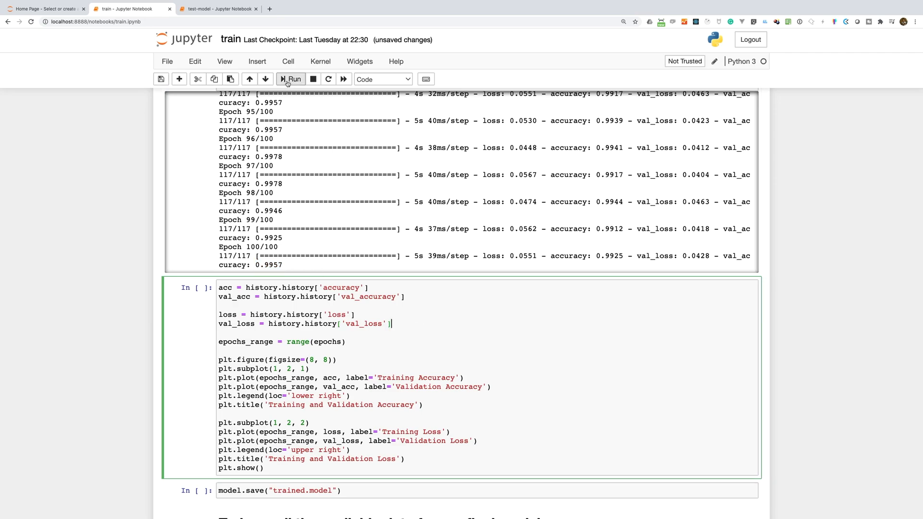
pyautogui.click(290, 79)
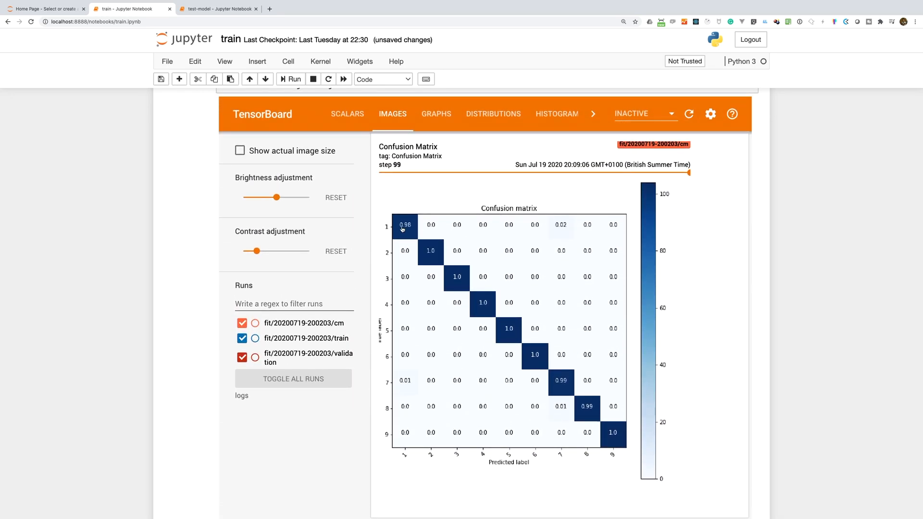
pyautogui.moveTo(561, 227)
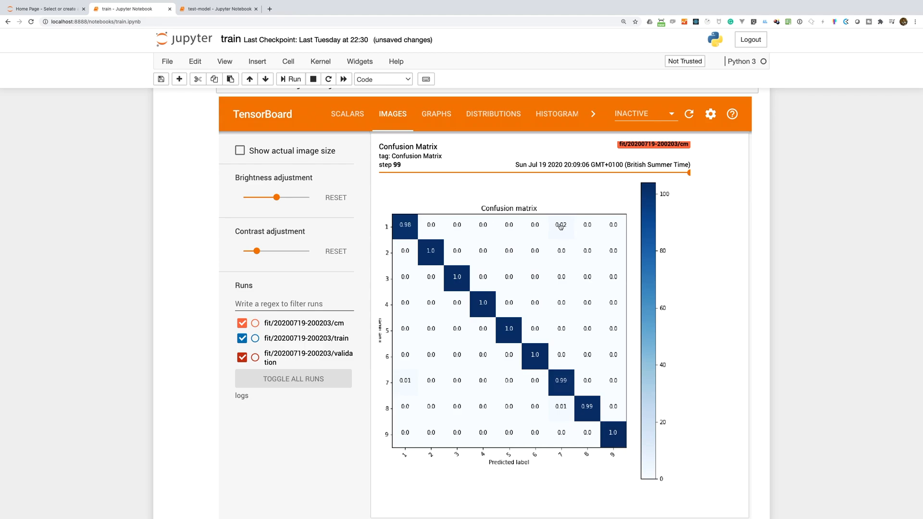
pyautogui.moveTo(558, 383)
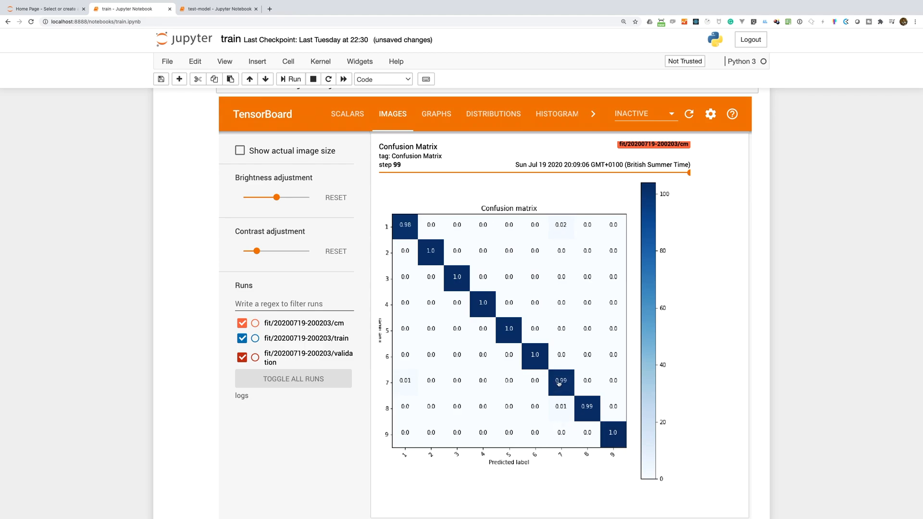
pyautogui.moveTo(586, 410)
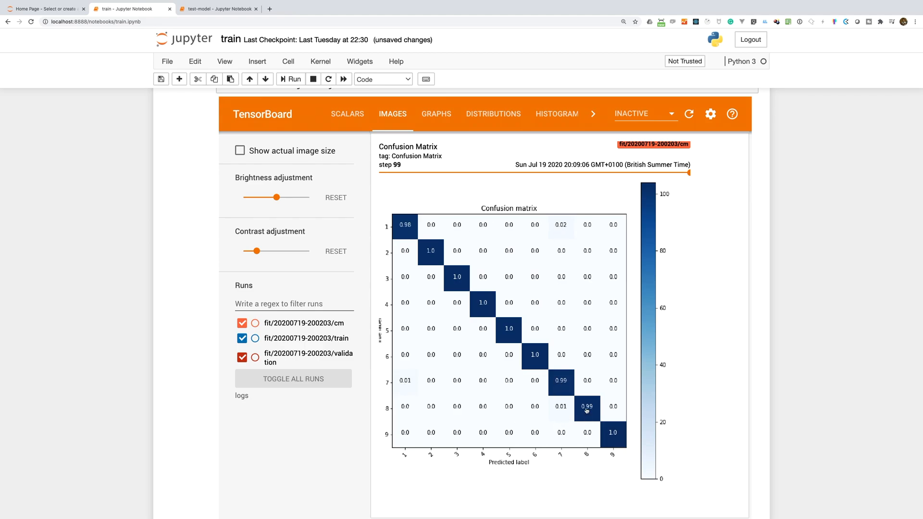
pyautogui.moveTo(723, 405)
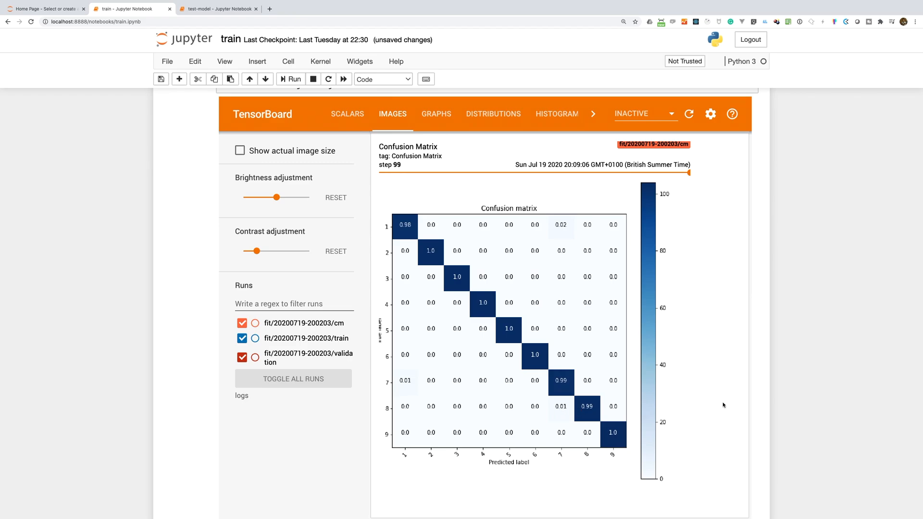
pyautogui.scroll(-3)
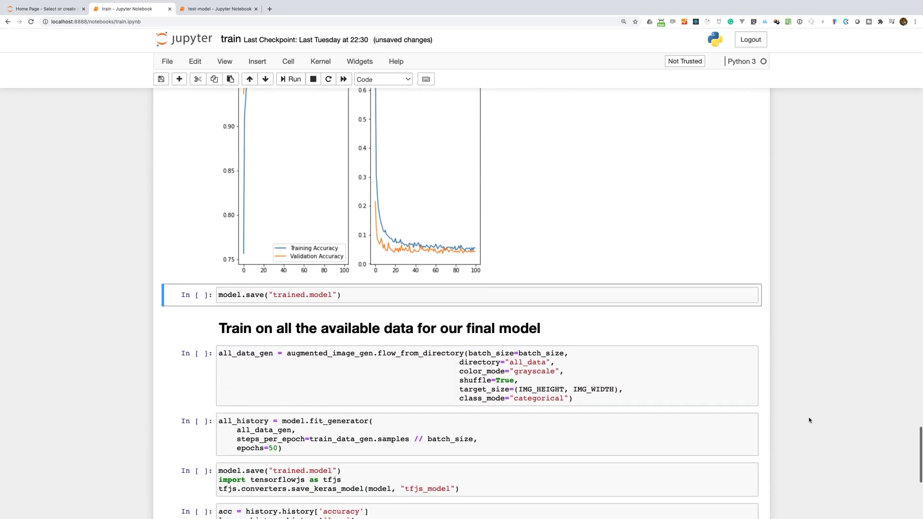
# - Save the model to trained.model, view the five wrong predictions in test-model, then return to train
pyautogui.click(291, 79)
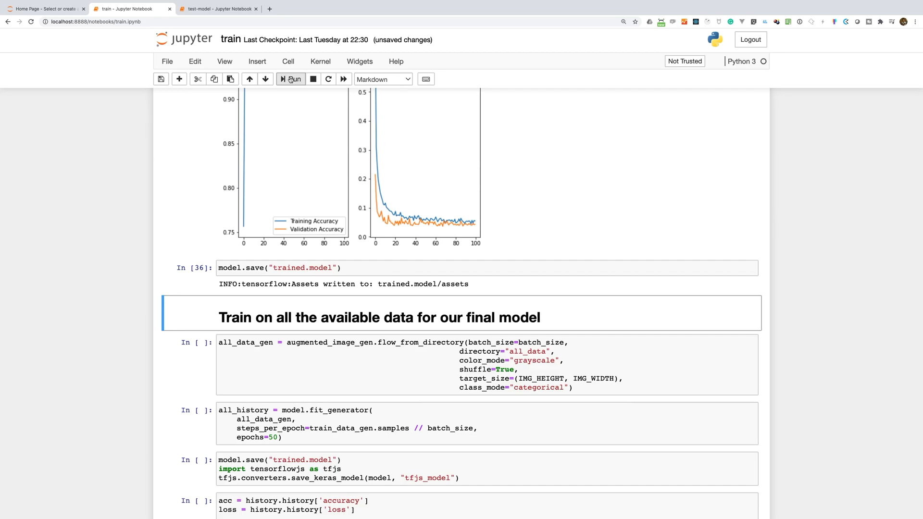
pyautogui.click(217, 8)
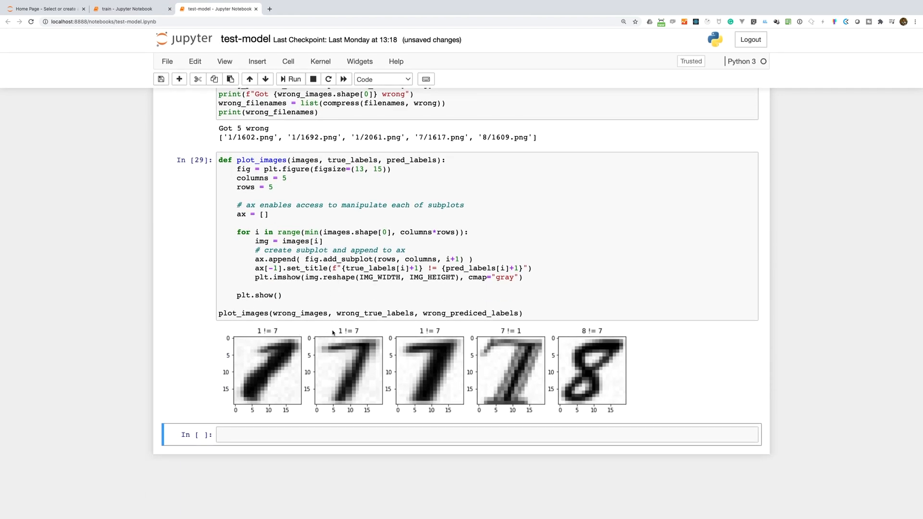
pyautogui.moveTo(492, 335)
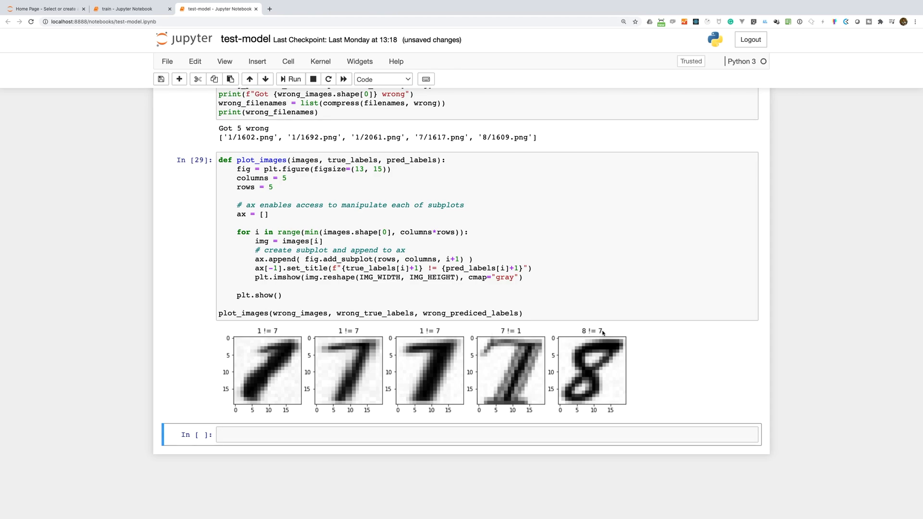
pyautogui.moveTo(633, 336)
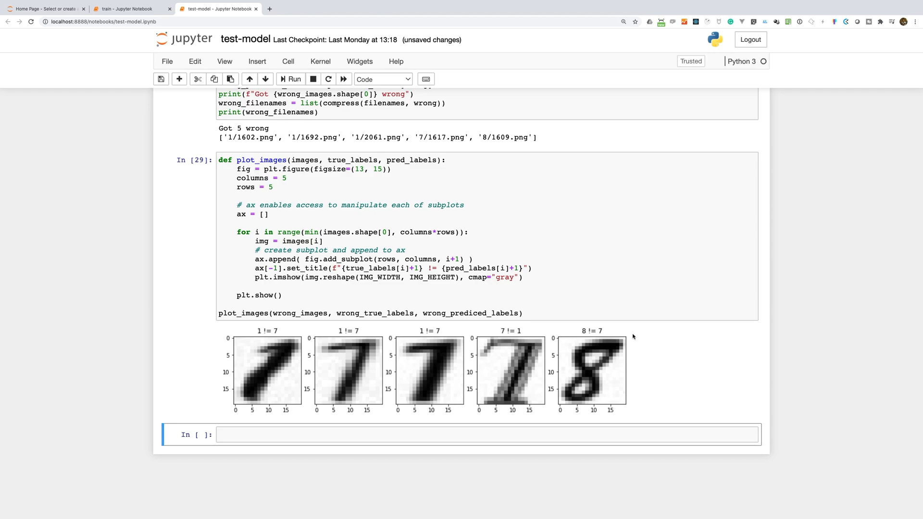
pyautogui.moveTo(124, 9)
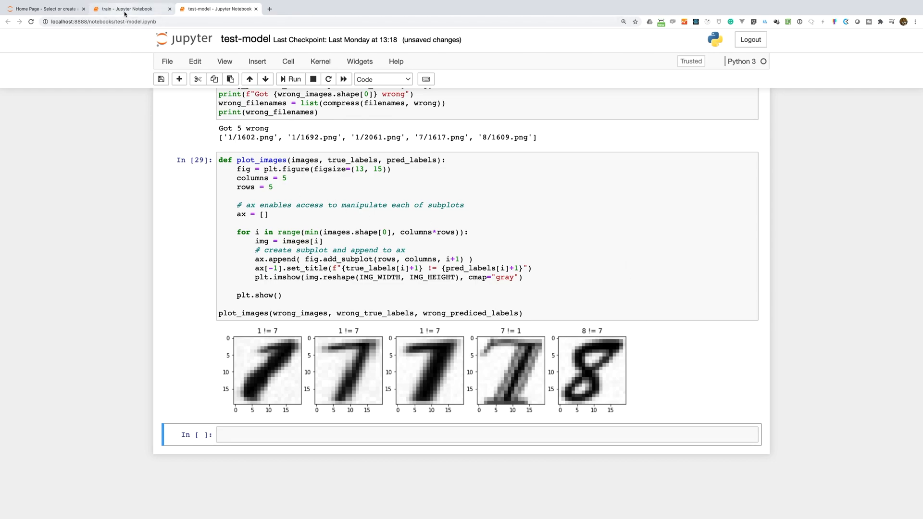
pyautogui.click(129, 8)
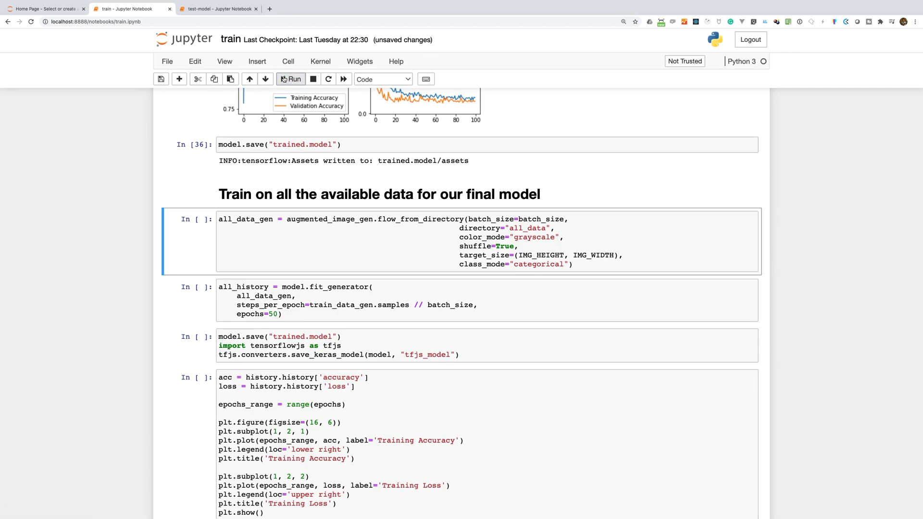
# - Load all 5193 images, train for 50 epochs, and plot the final accuracy and loss
pyautogui.click(291, 78)
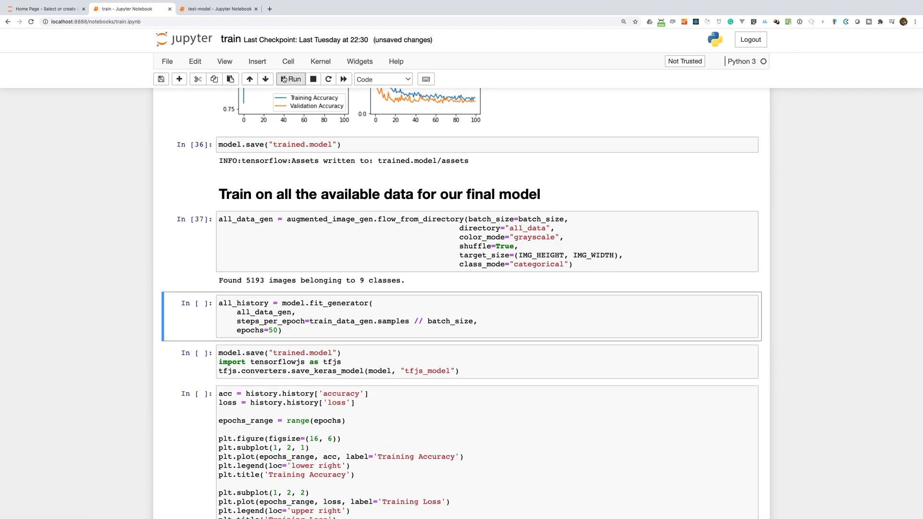
pyautogui.click(291, 78)
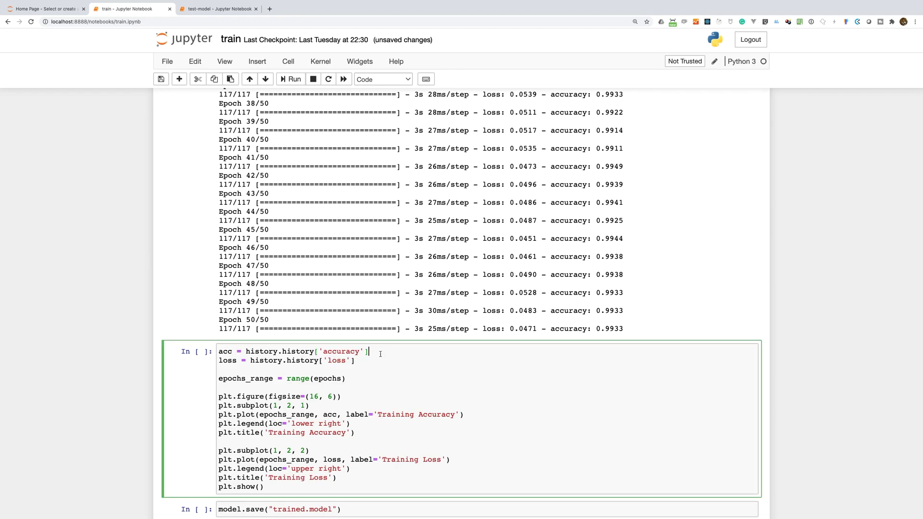
pyautogui.click(291, 79)
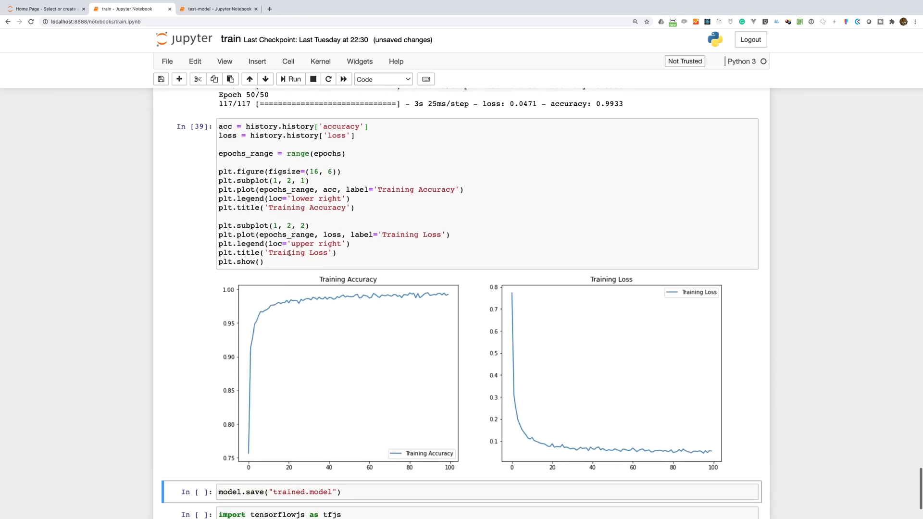
pyautogui.scroll(-3)
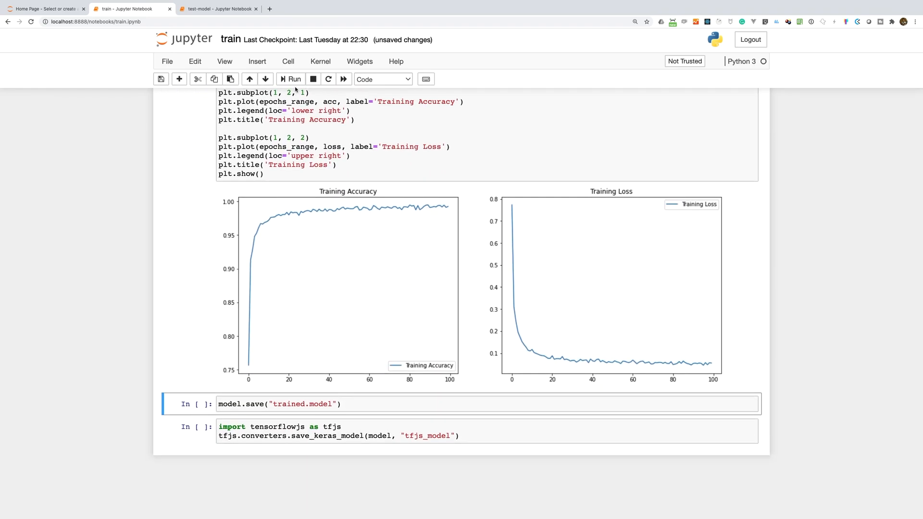
# - Rerun the test-model notebook cells with the new model, showing 0 misclassified images
pyautogui.click(218, 8)
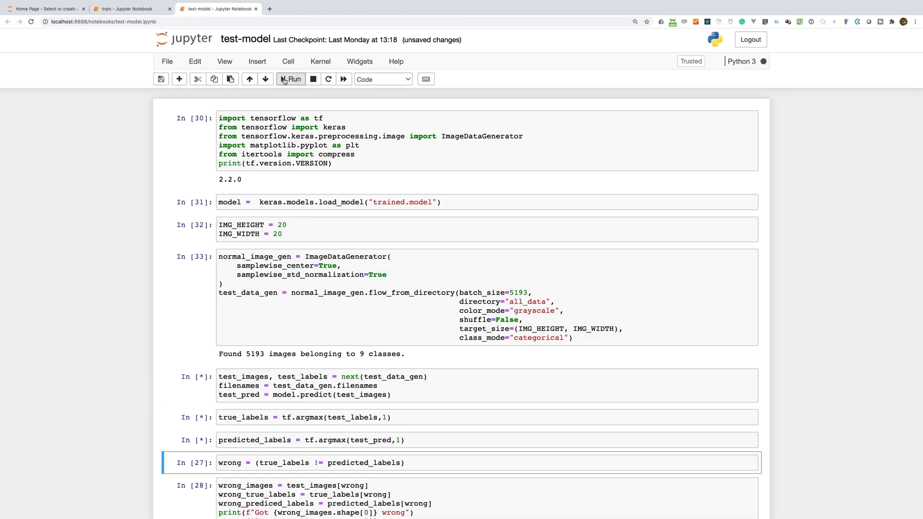
pyautogui.click(290, 79)
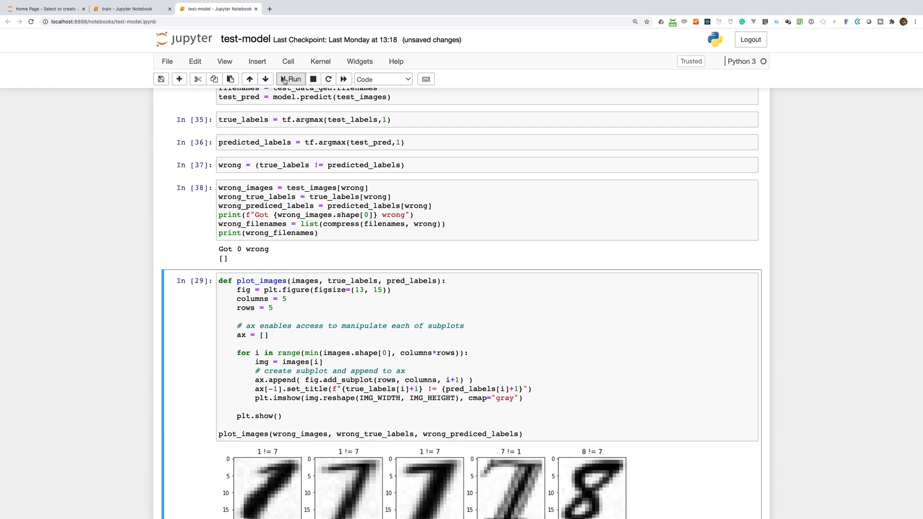
pyautogui.click(246, 248)
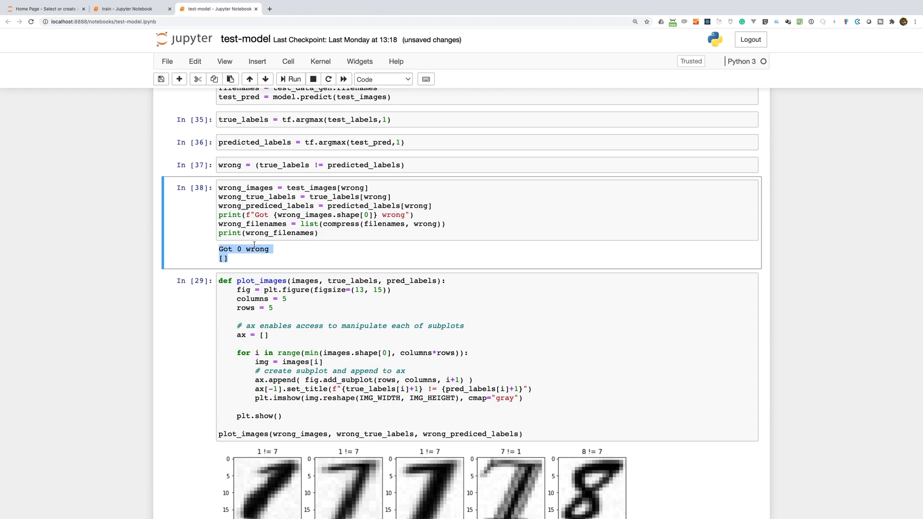
pyautogui.click(129, 8)
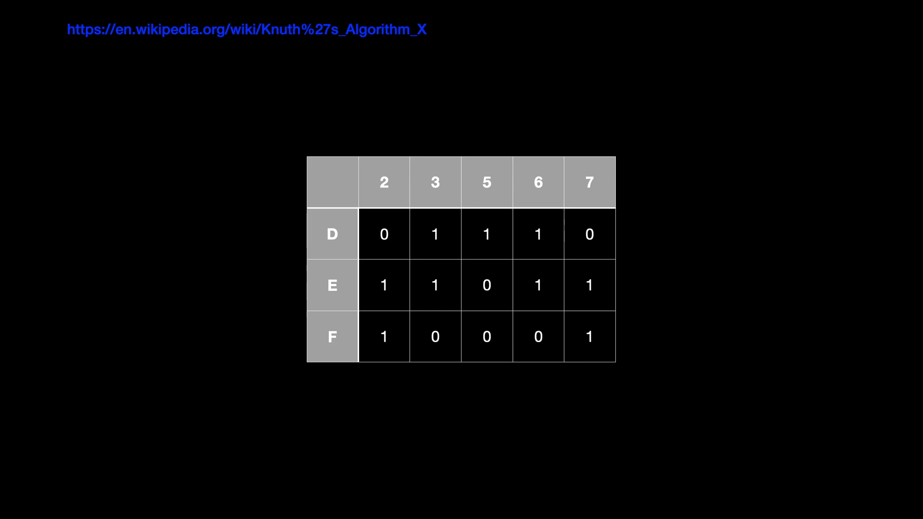
# - Advance the slide animation so the column 5 header turns blue, with only row D holding a 1
pyautogui.click(485, 182)
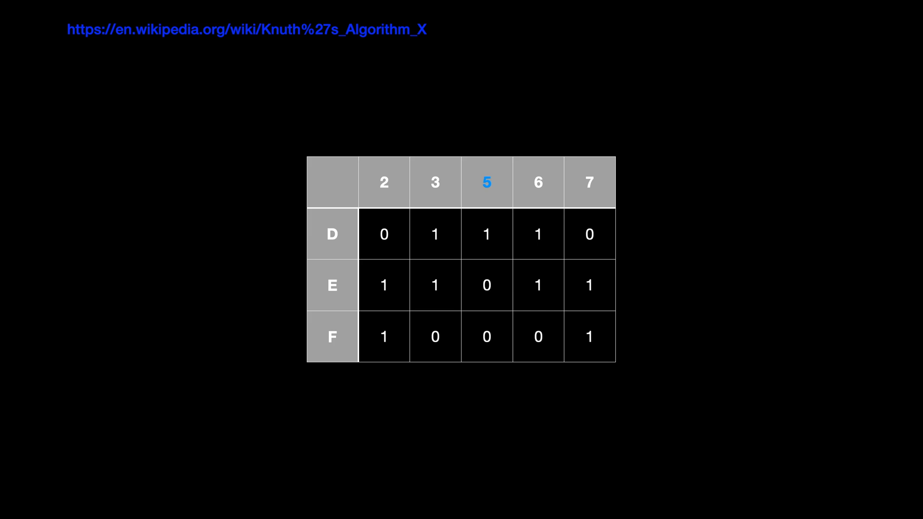